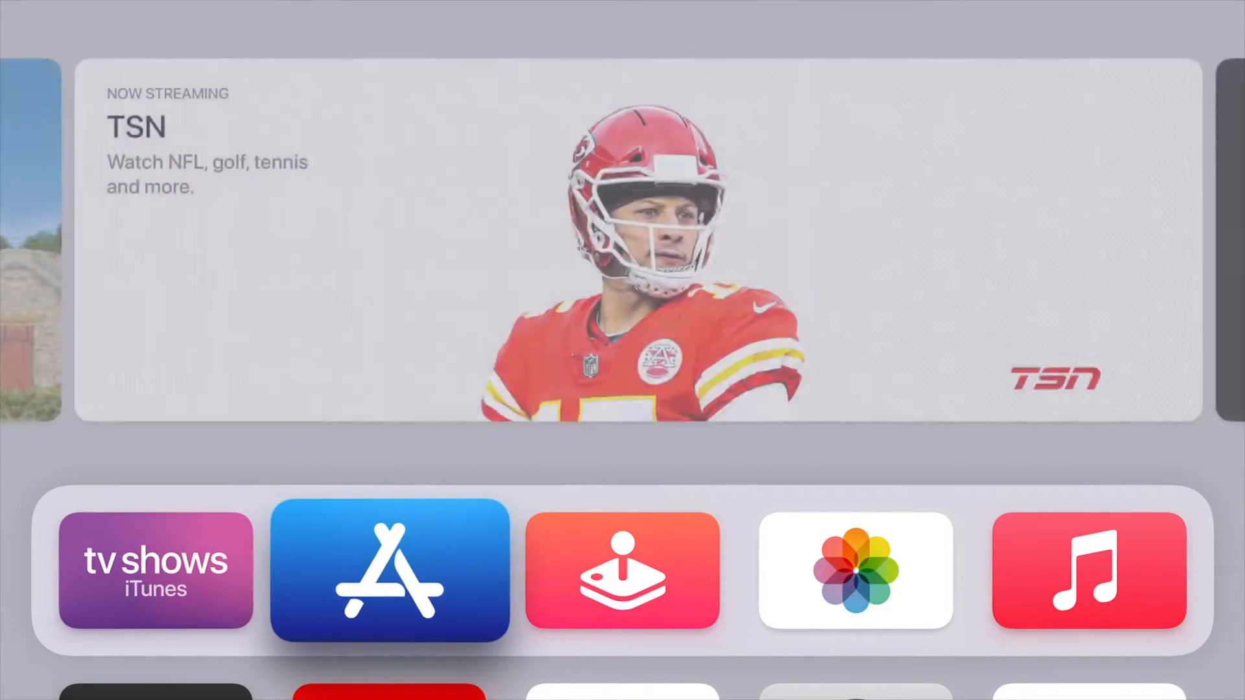
Scroll down the Home Screen so the full app grid shows, CBC Gem highlighted
scroll(down, 3)
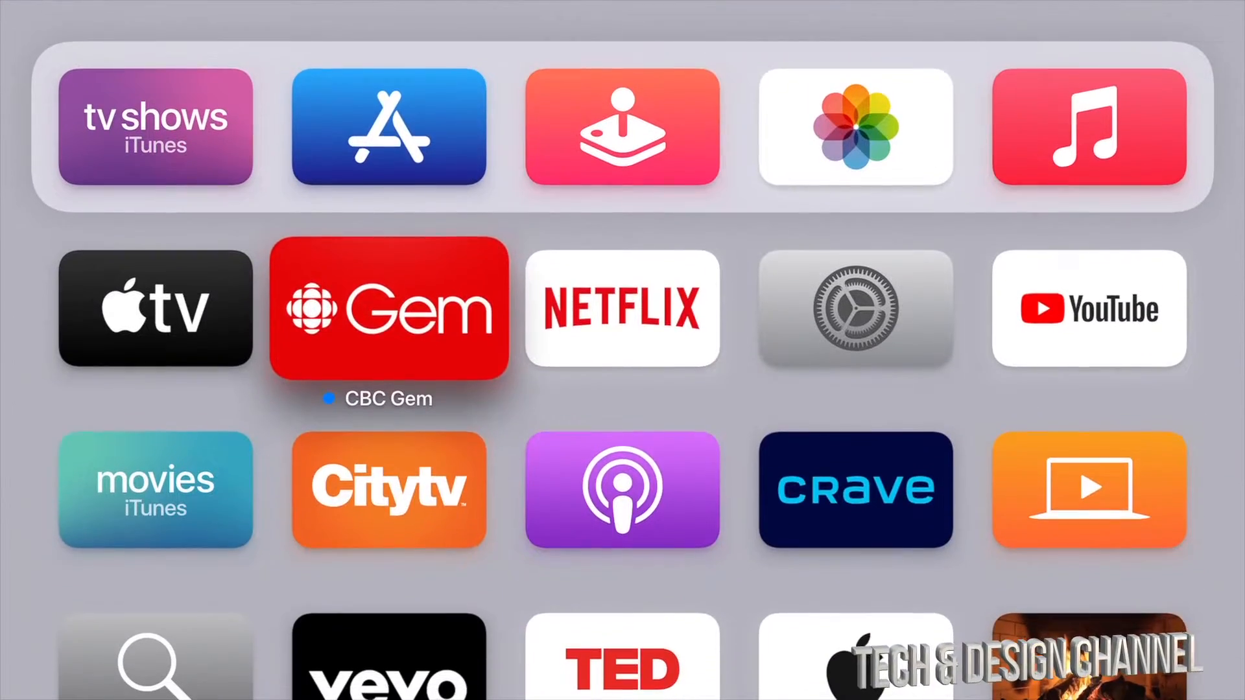
Go from Settings into System > Software Updates, showing Update Software and update toggles
click(854, 309)
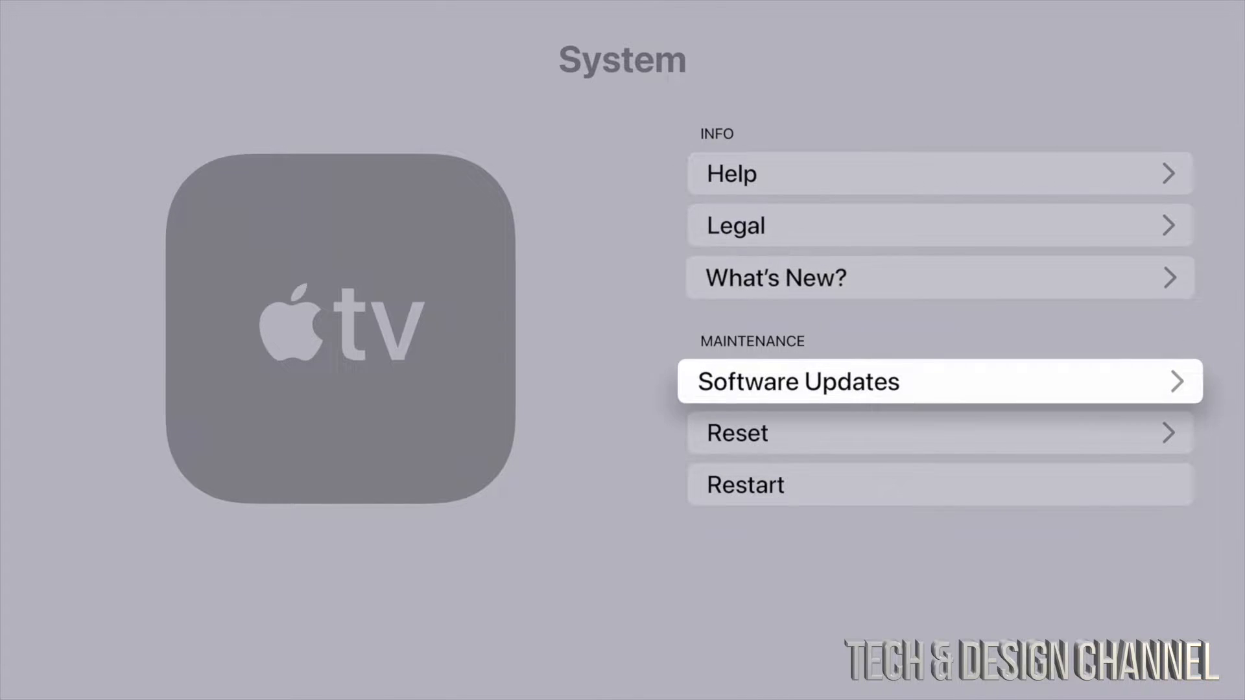
click(939, 381)
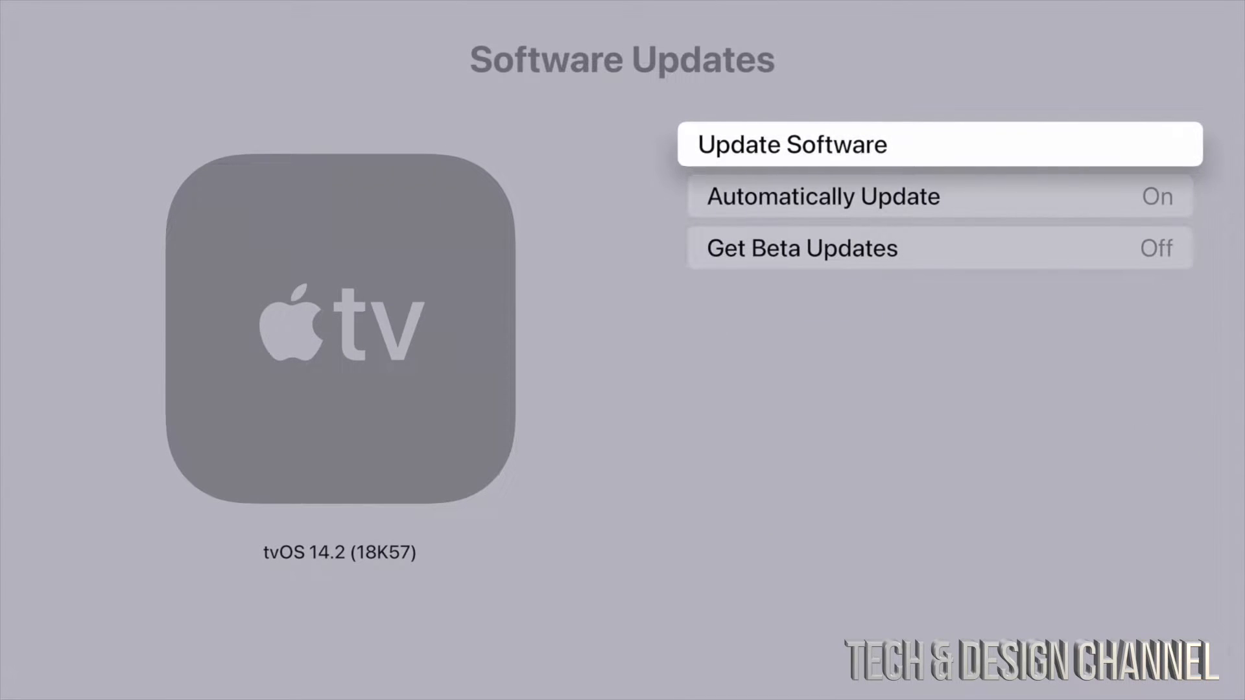